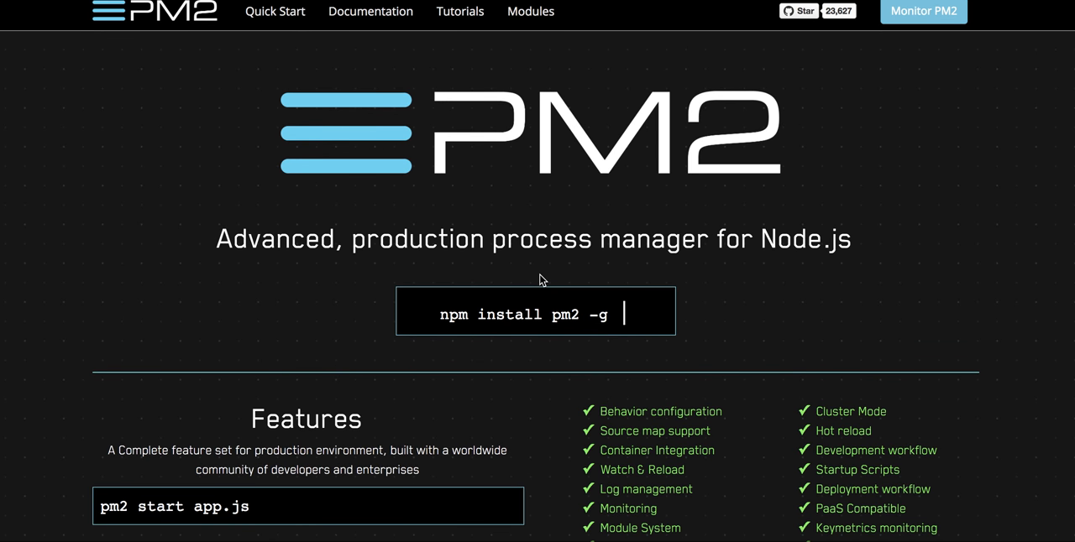
Scroll through the PM2 homepage's Features list into the Monitoring and Microservice command examples.
scroll(down, 3)
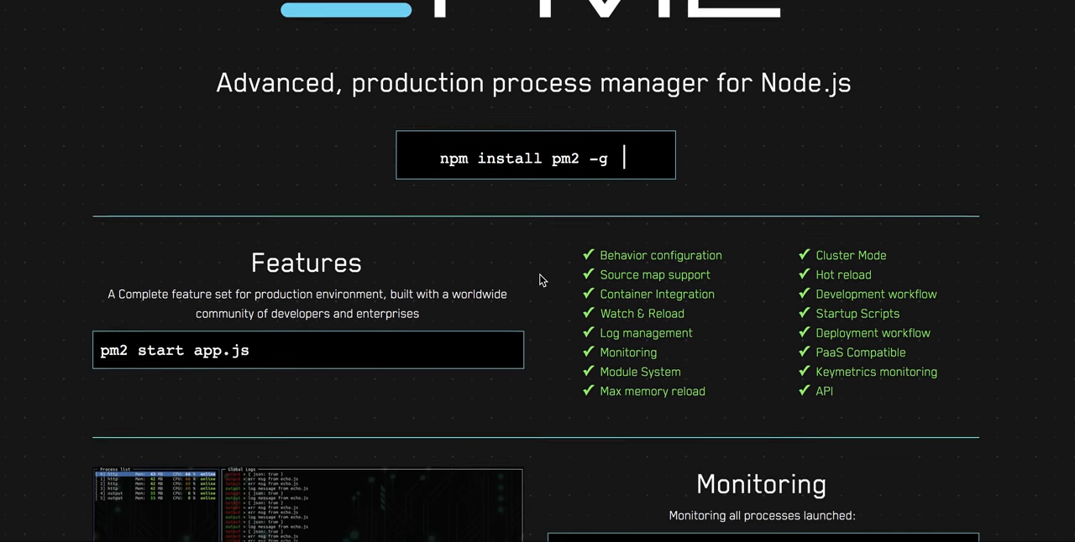
scroll(down, 3)
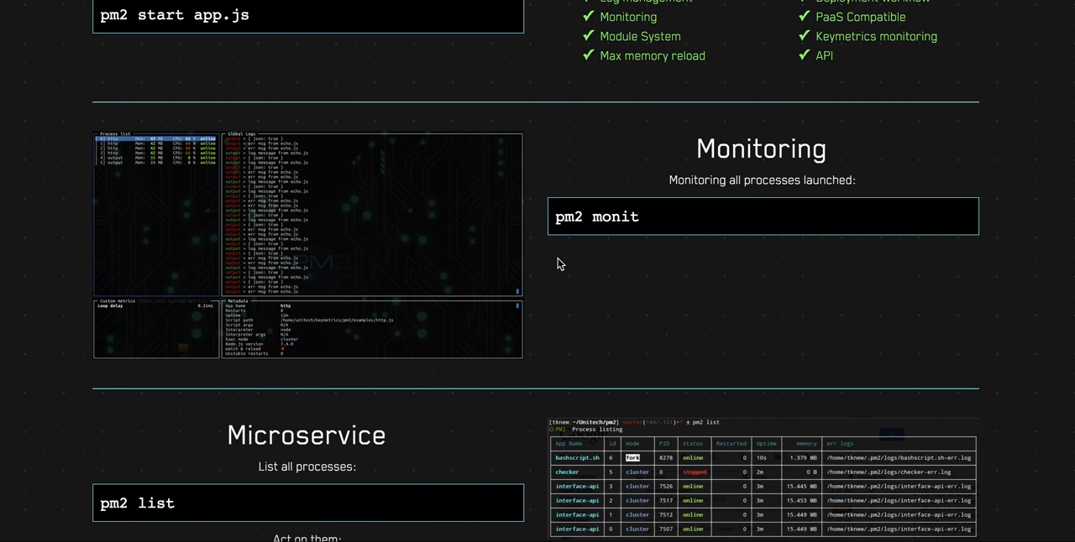
scroll(down, 3)
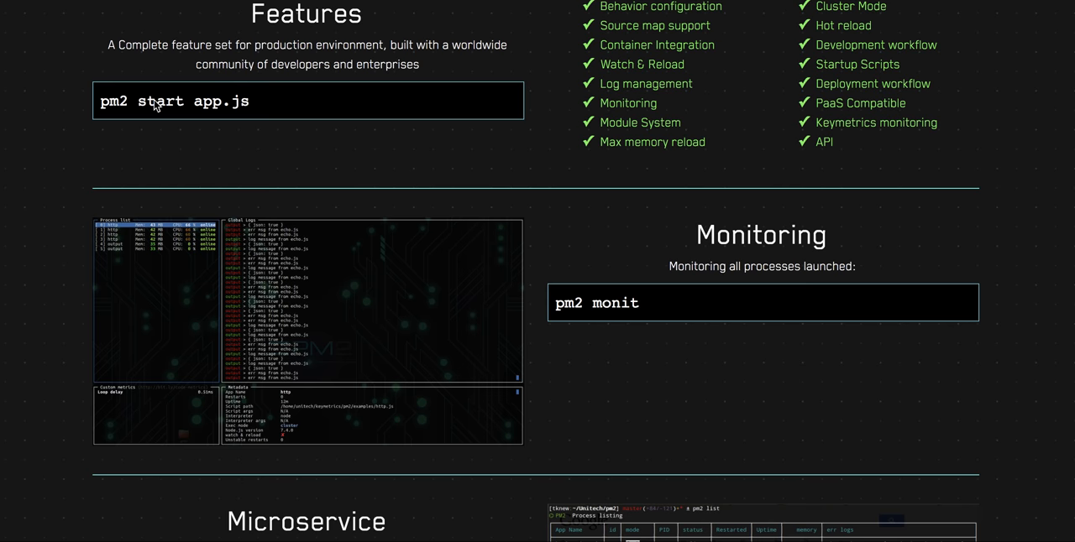
scroll(down, 3)
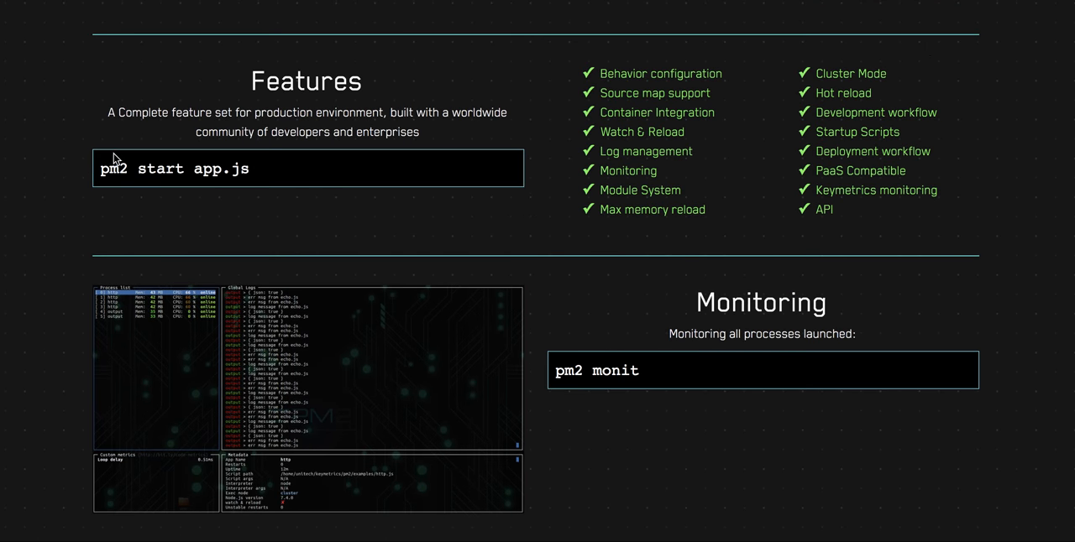
mouse_move(262, 168)
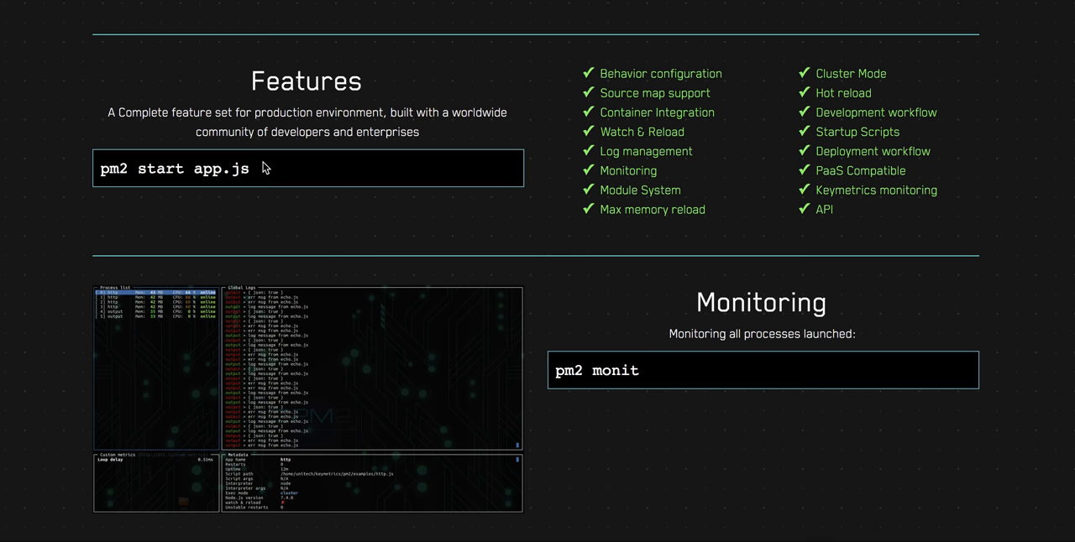
scroll(down, 3)
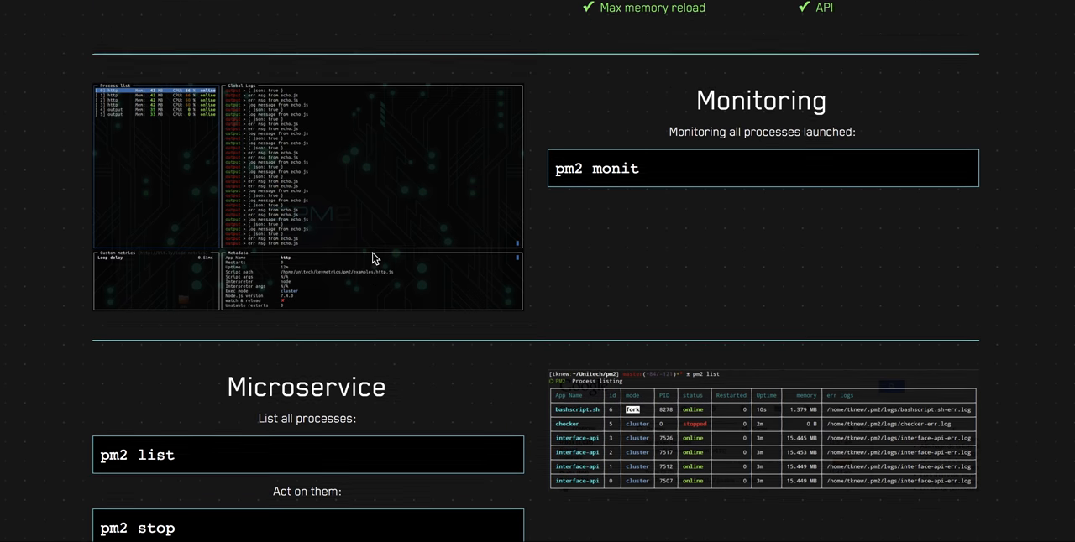
scroll(down, 3)
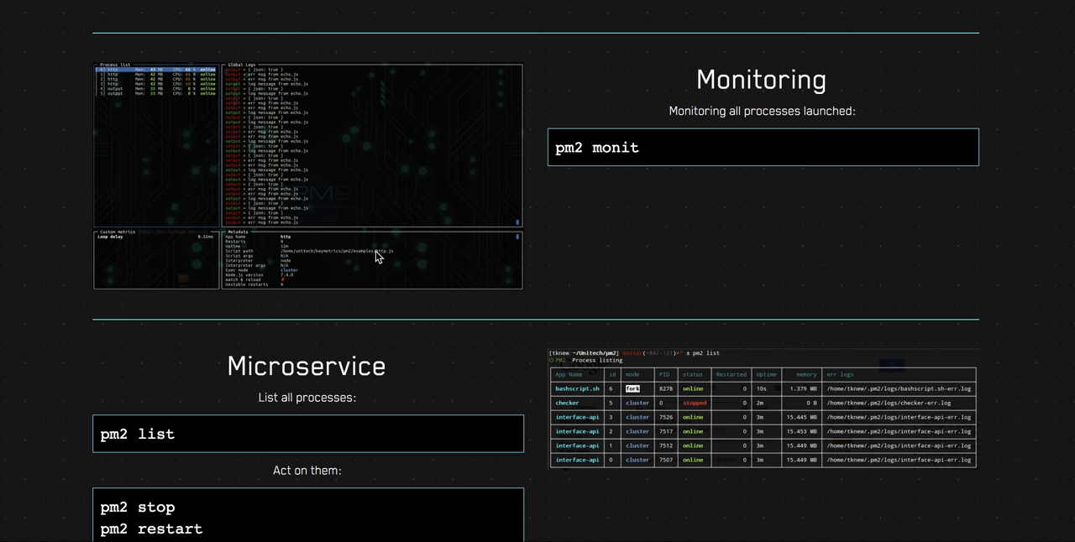
scroll(down, 3)
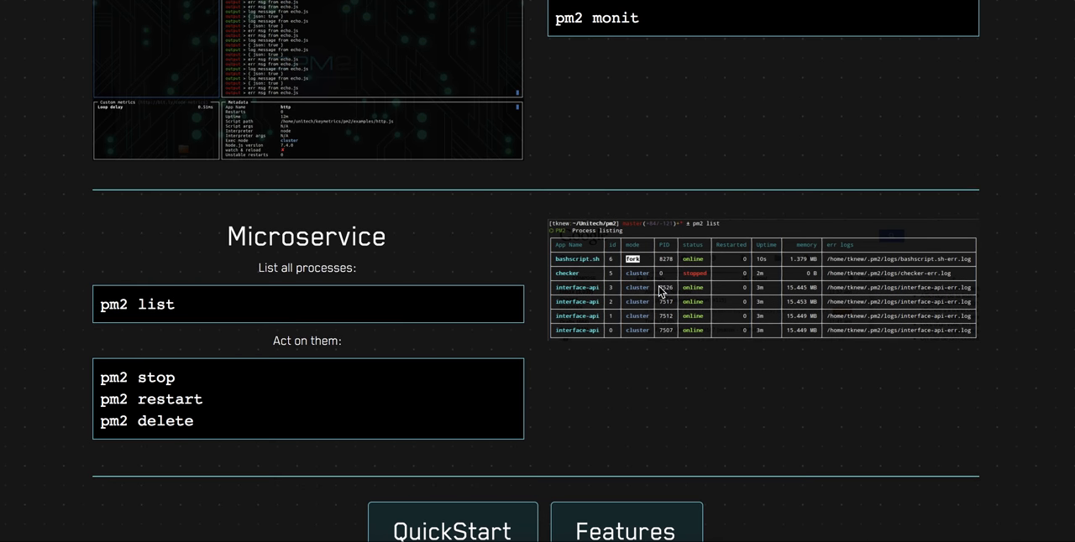
mouse_move(212, 295)
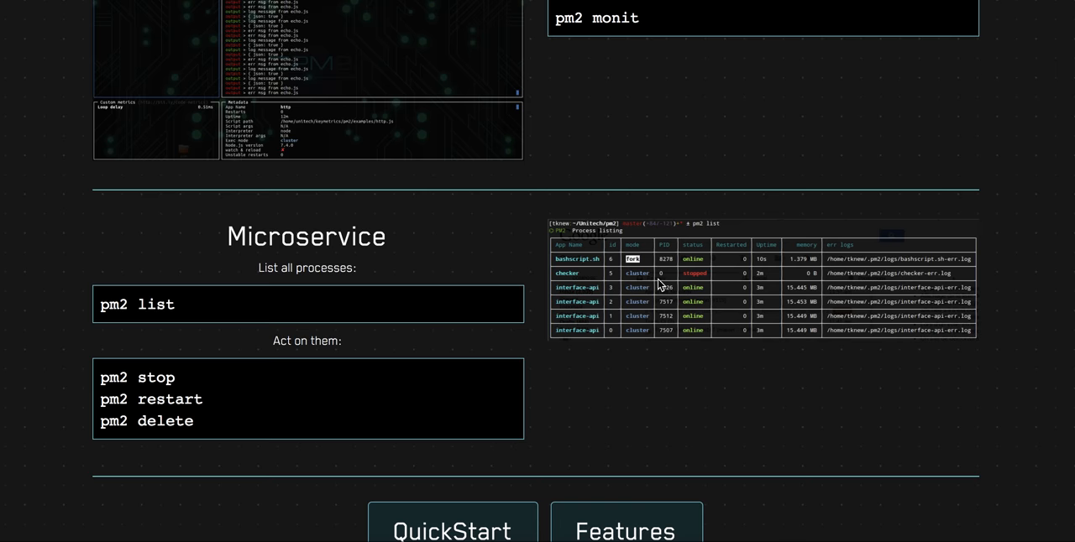
scroll(down, 3)
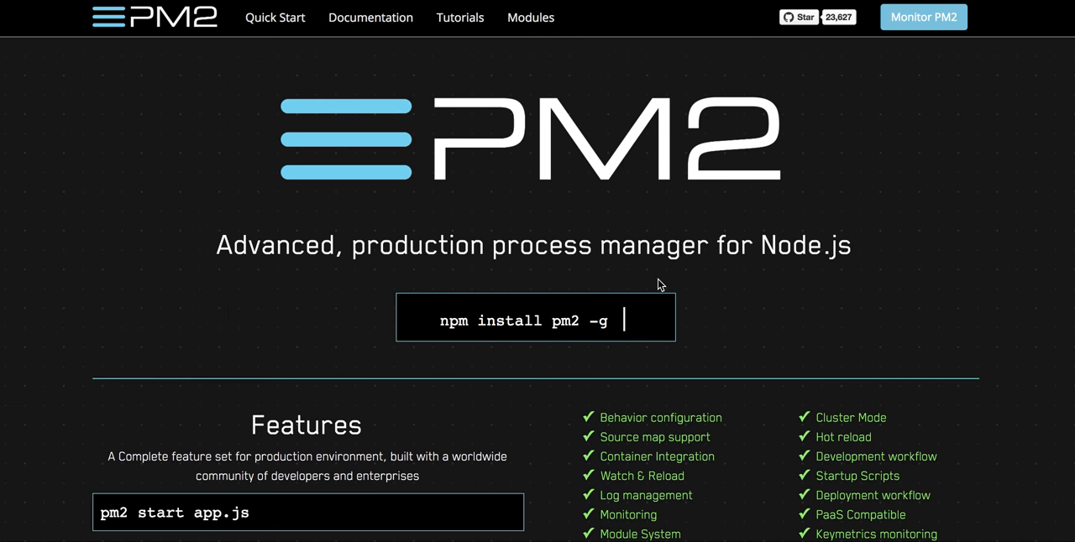
Scroll from the page top back down to the Features checklist with Watch & Reload.
scroll(down, 3)
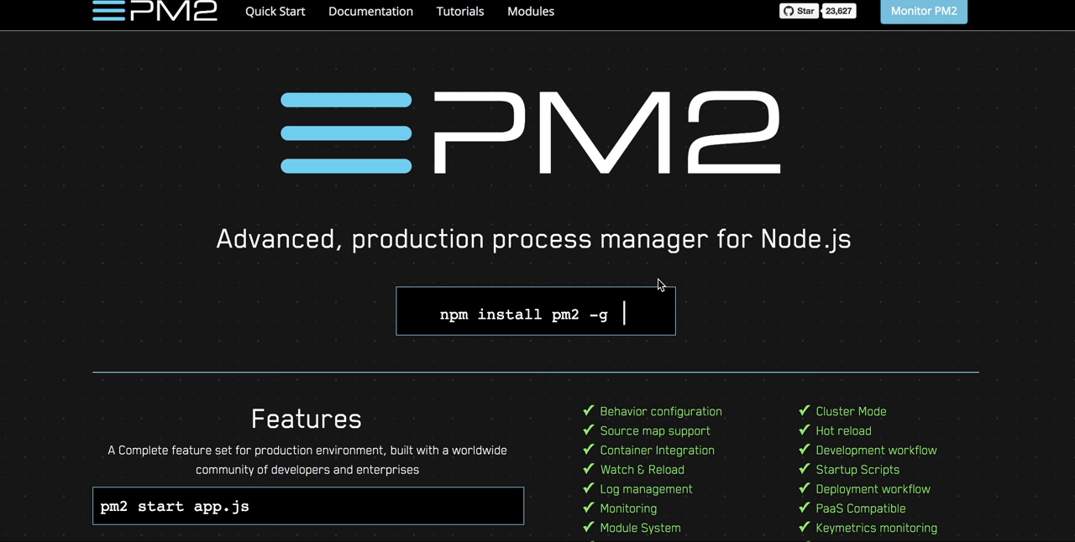
scroll(down, 3)
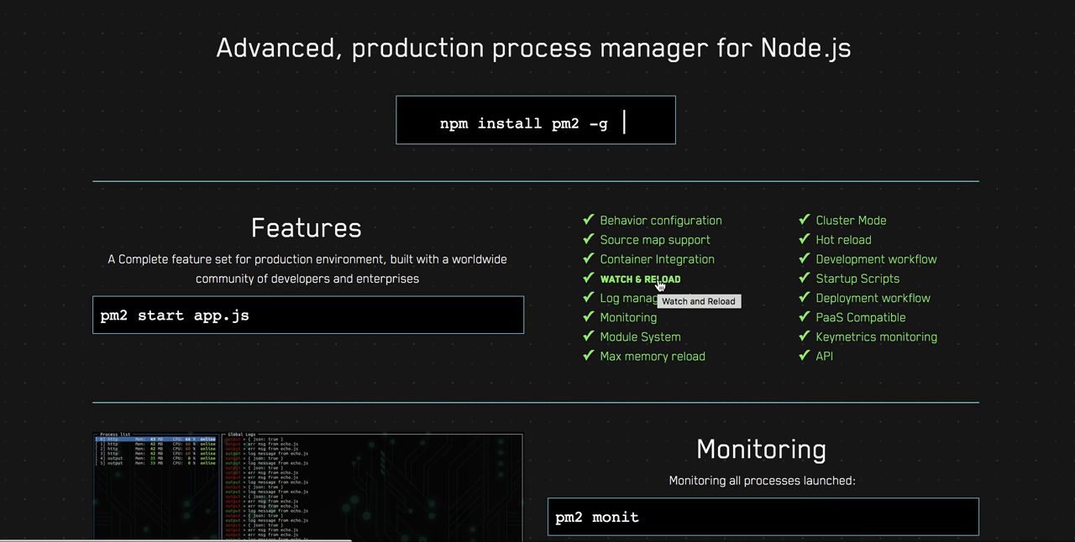
mouse_move(688, 332)
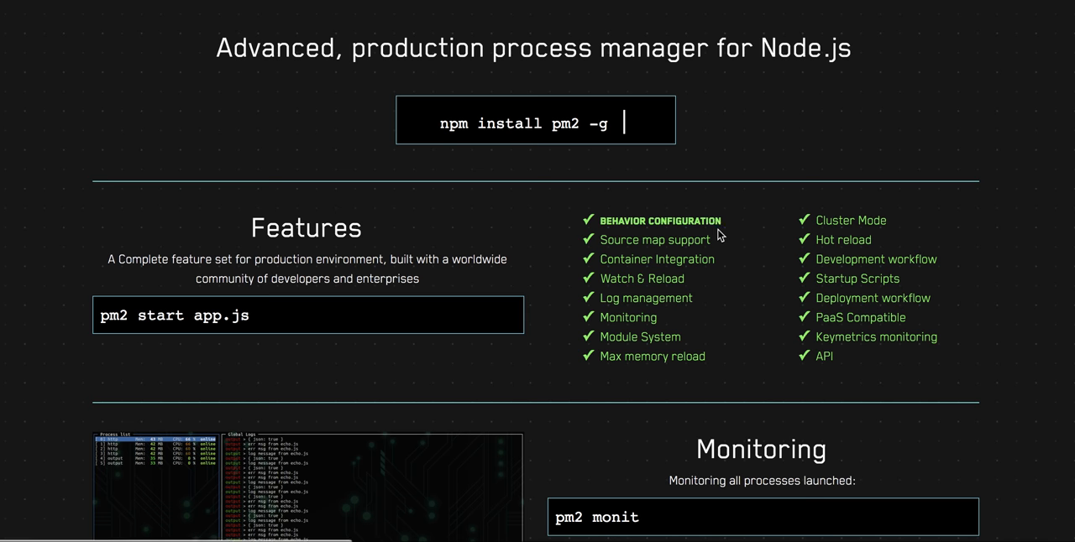
mouse_move(718, 285)
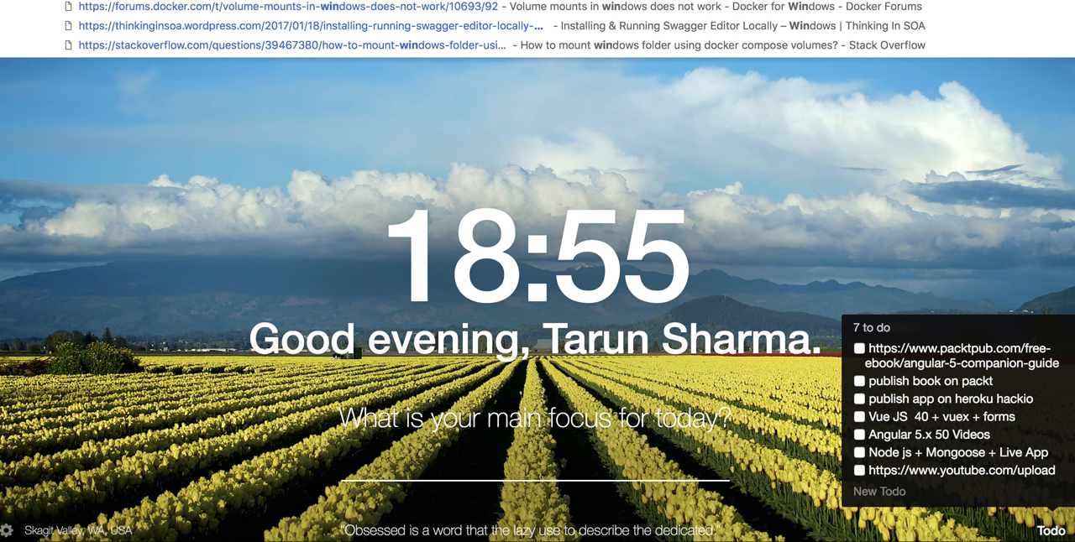
Search 'winston' from the address bar to reach its npm package page.
text(winston)
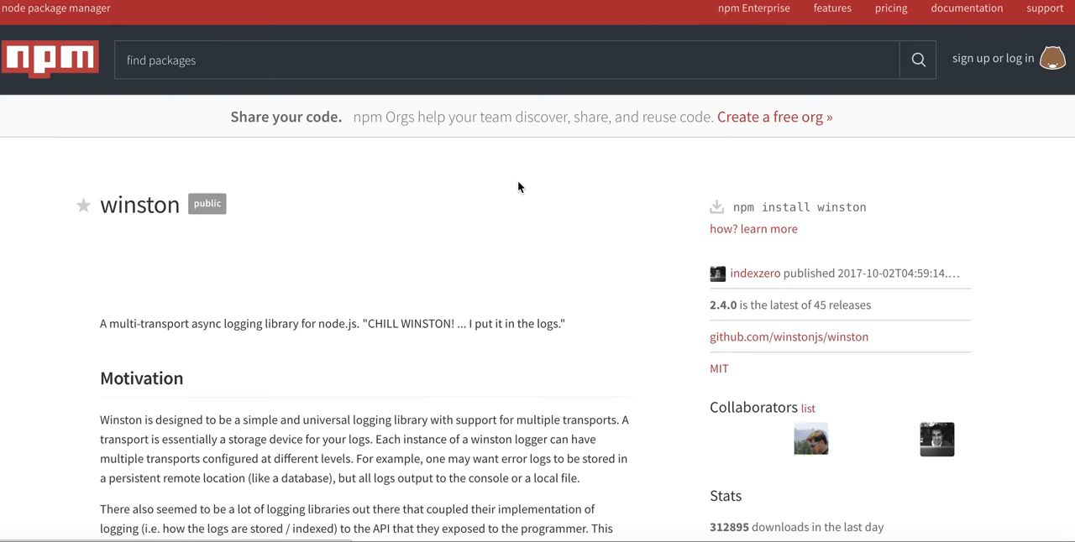
Scroll the winston README from 'Instantiating your own Logger' to the configure reconfiguration example.
scroll(down, 3)
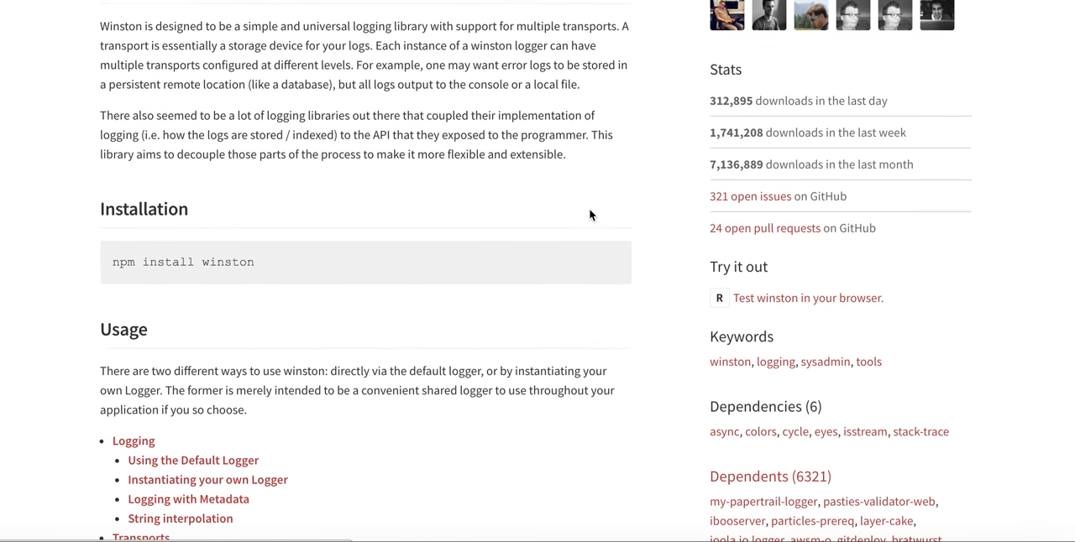
scroll(down, 3)
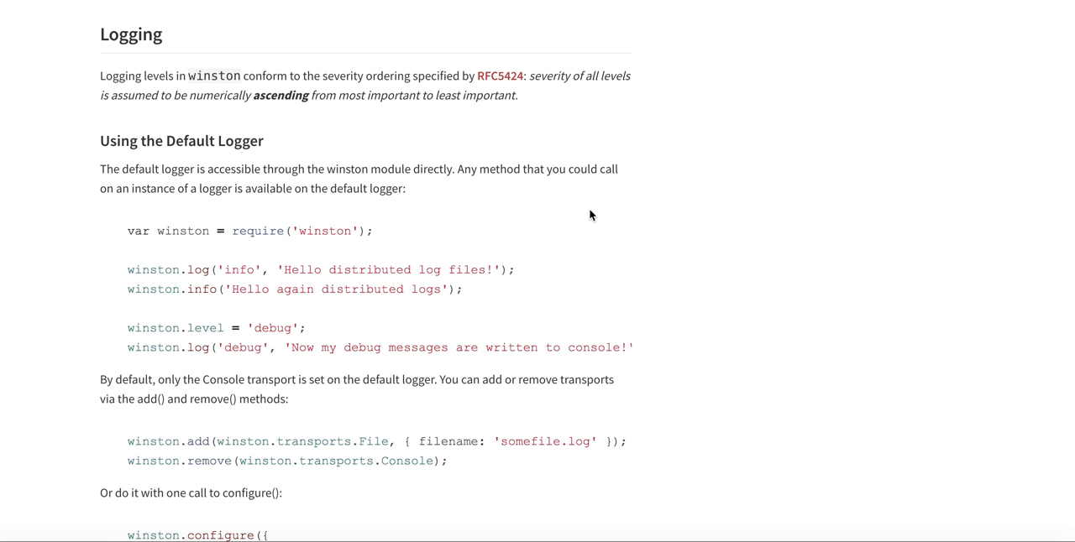
scroll(down, 3)
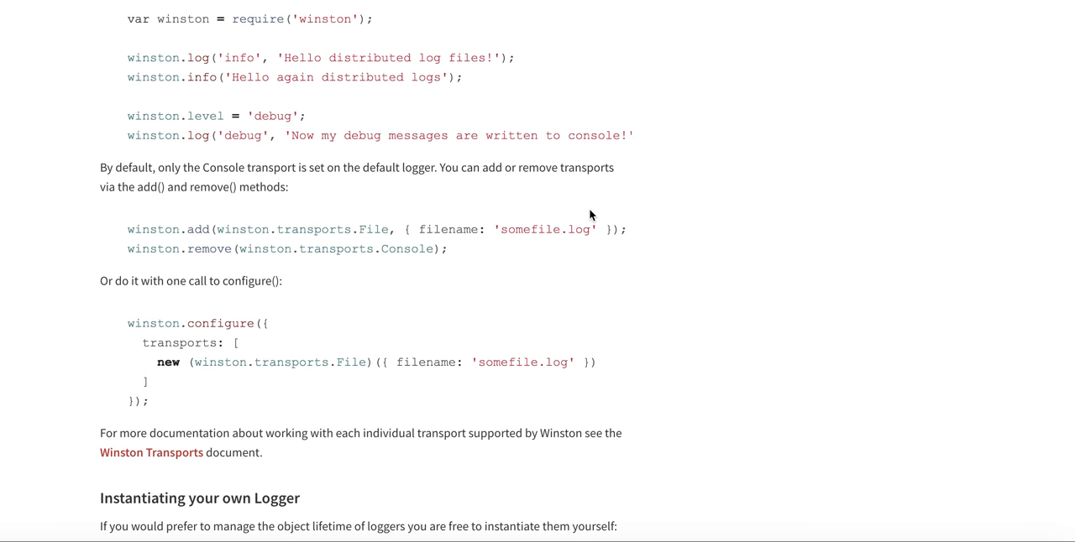
scroll(down, 3)
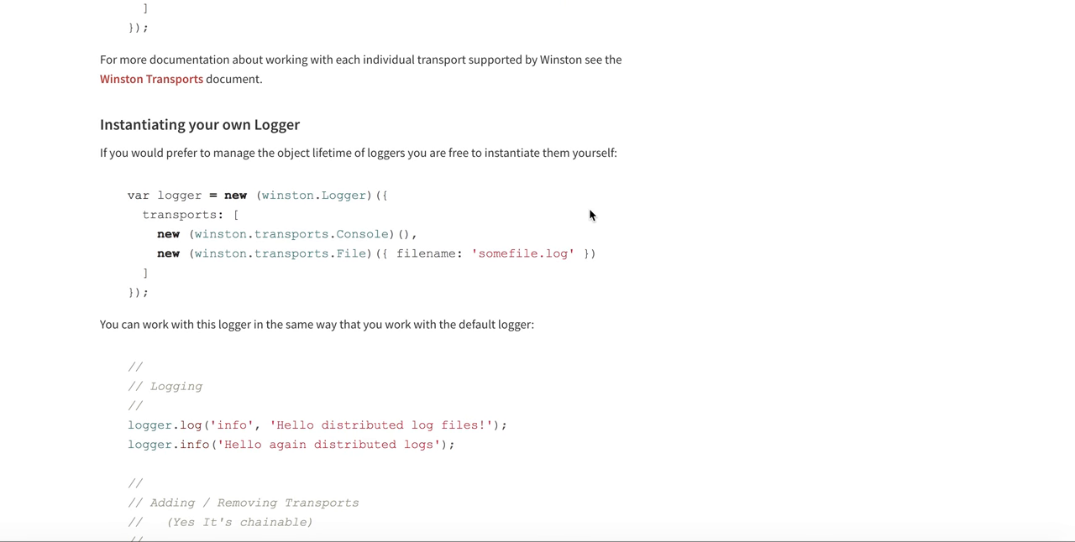
scroll(down, 3)
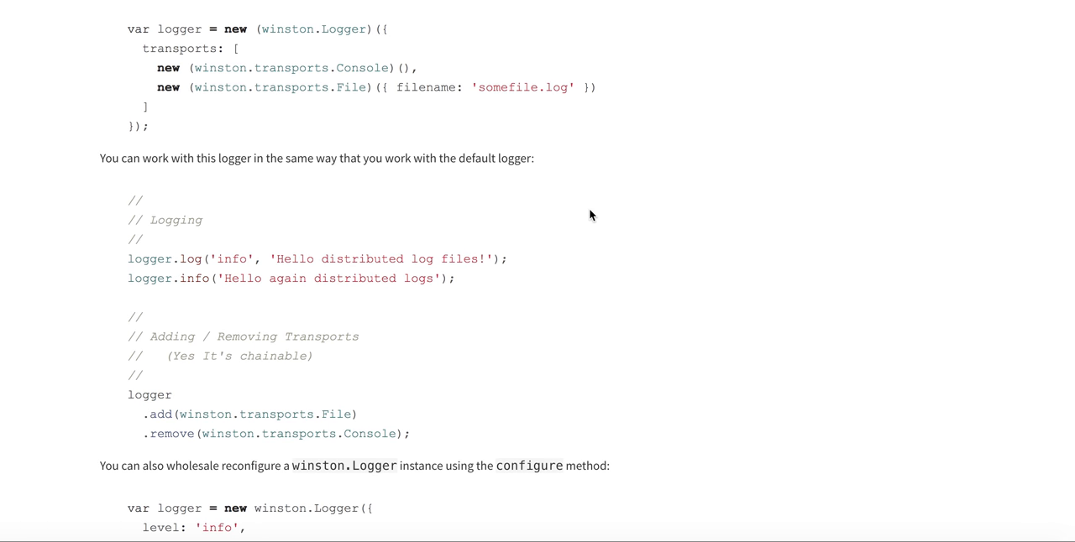
scroll(down, 3)
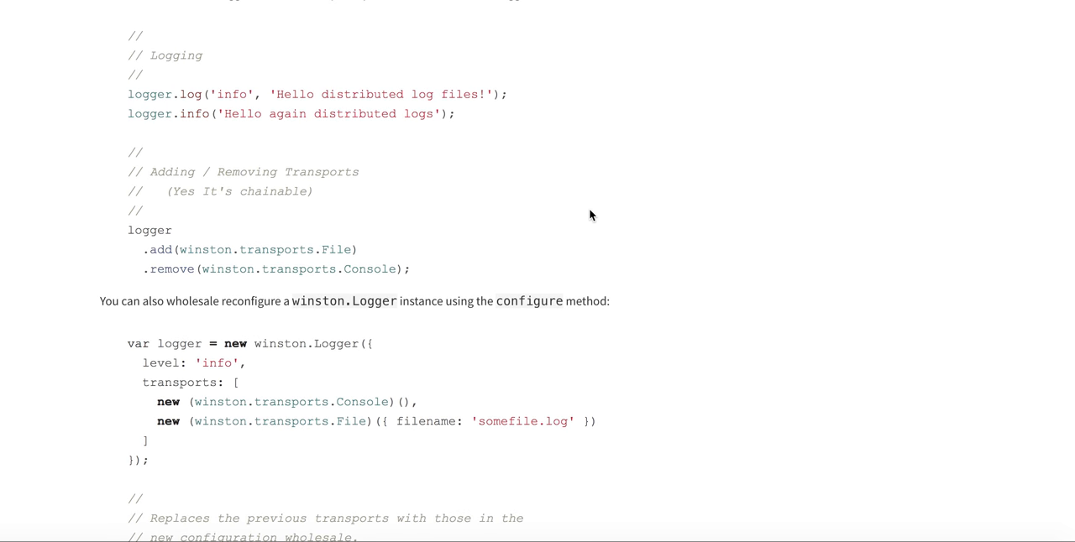
scroll(down, 3)
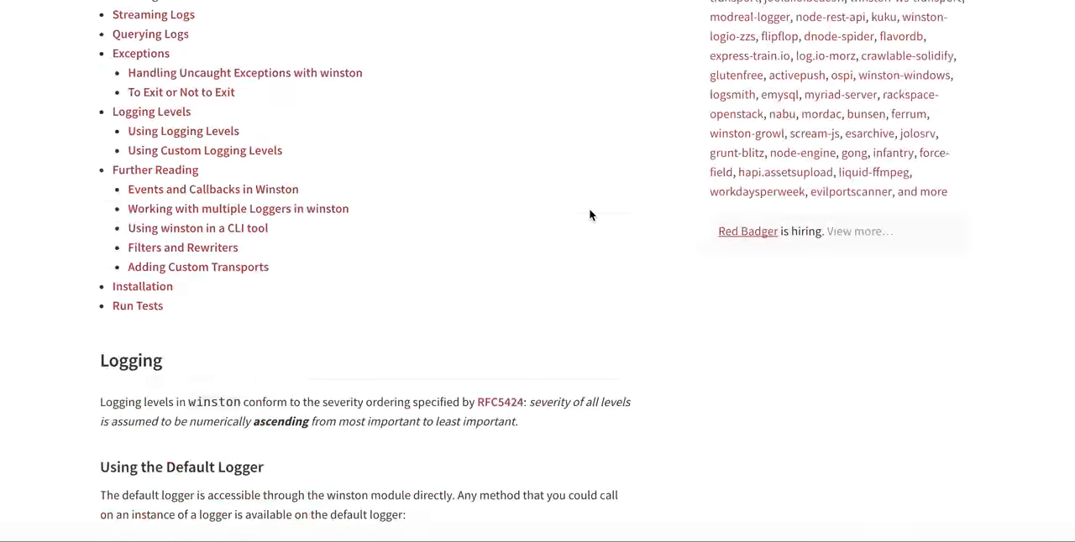
Revisit the Usage contents, then highlight the debug logging-level line in the Default Logger example.
scroll(up, 3)
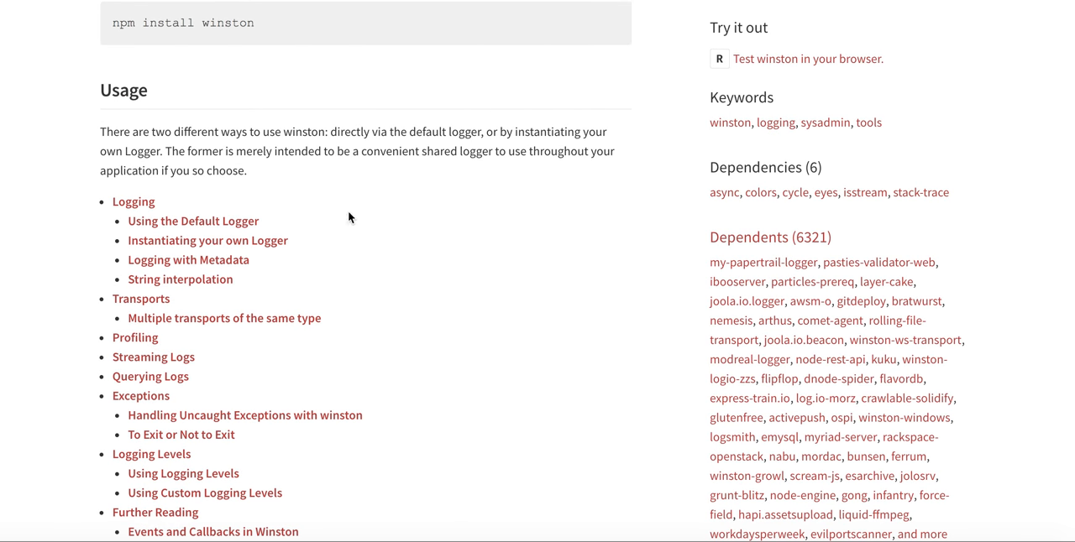
mouse_move(331, 289)
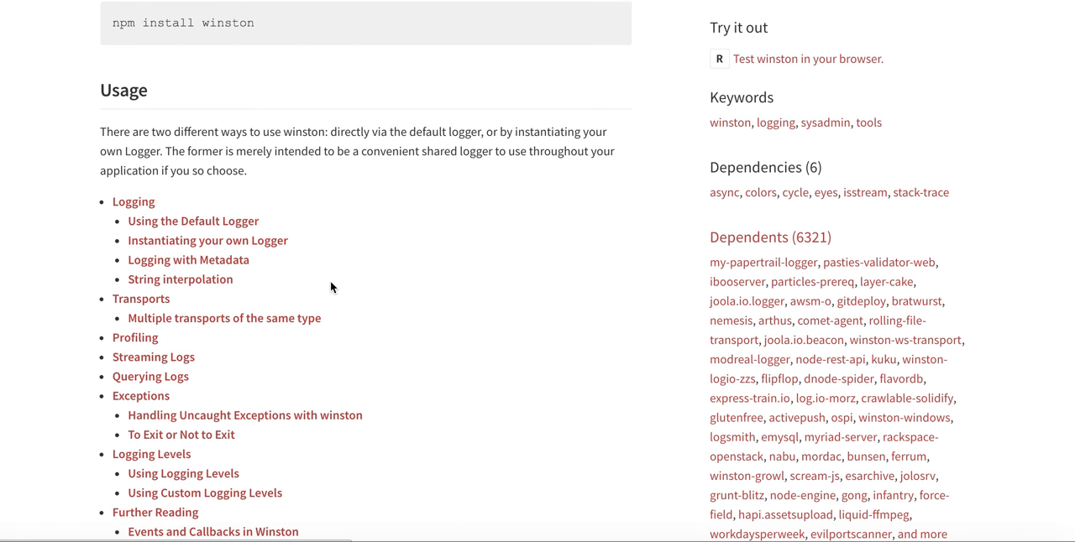
mouse_move(437, 336)
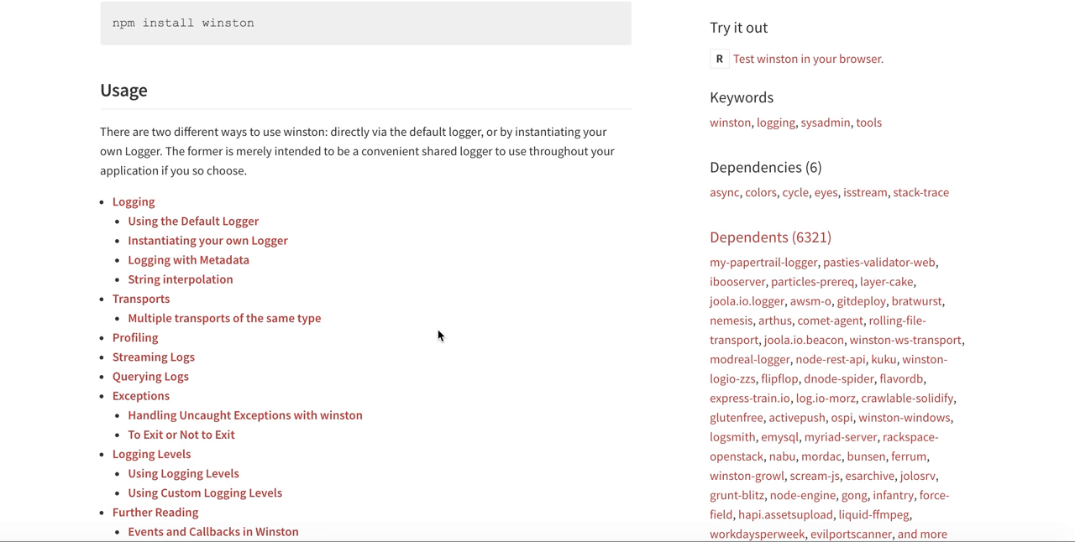
scroll(down, 3)
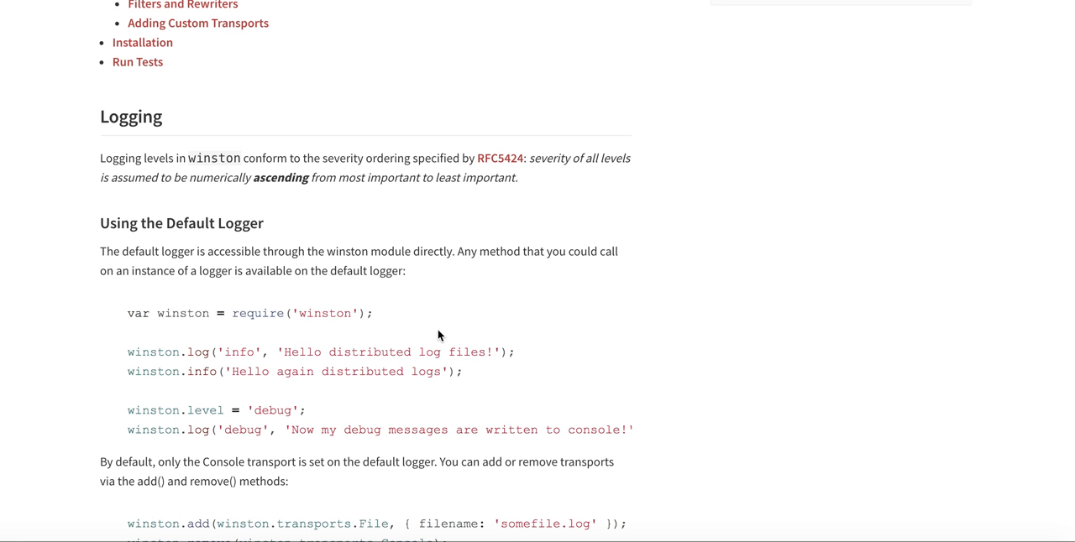
scroll(down, 3)
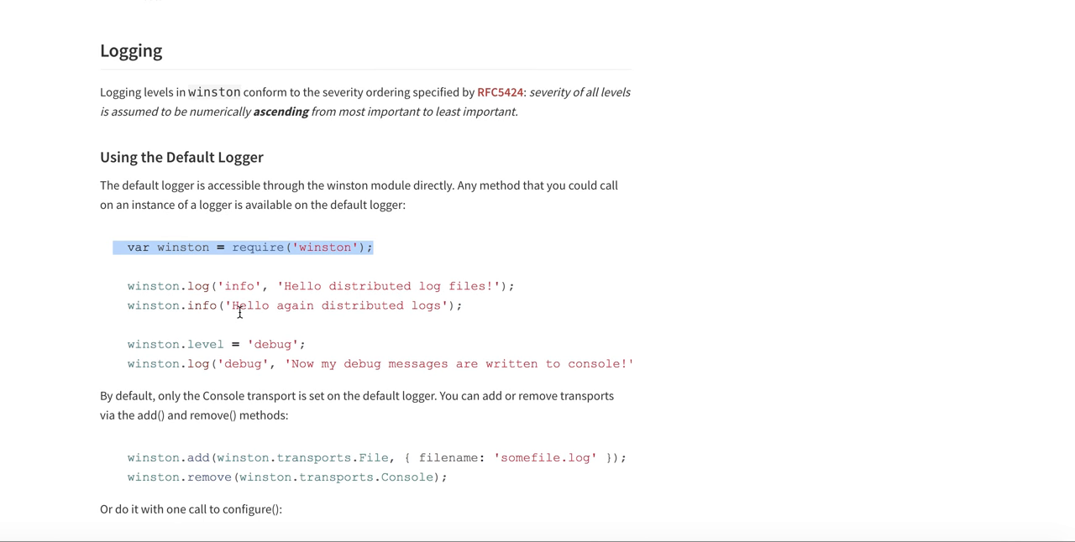
double_click(151, 286)
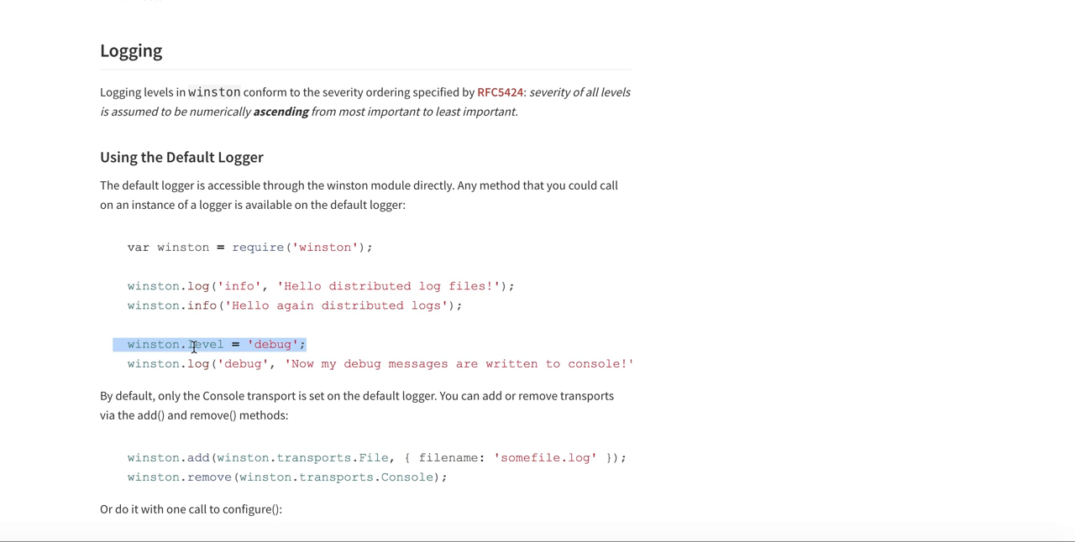
mouse_move(249, 327)
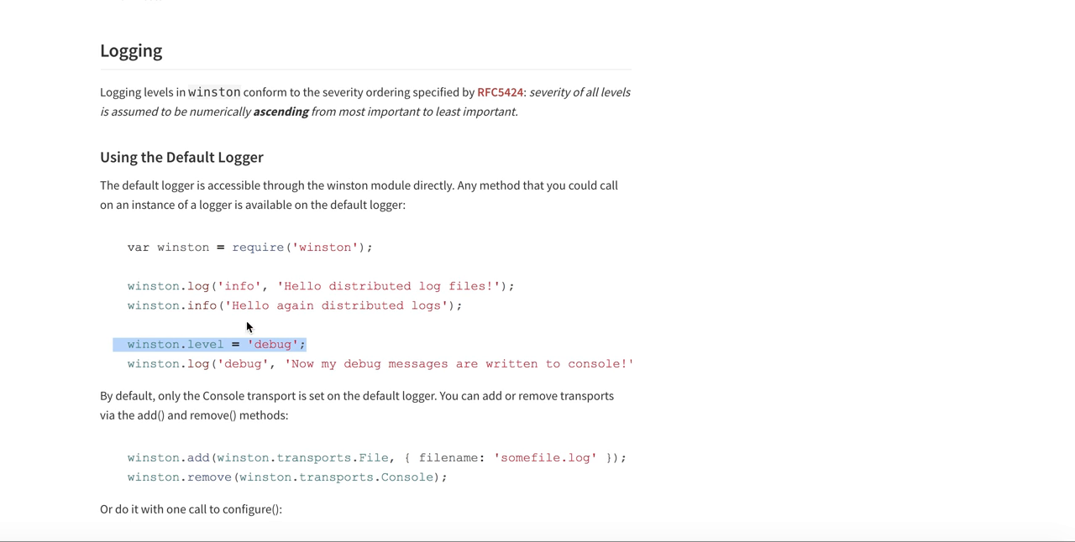
mouse_move(336, 321)
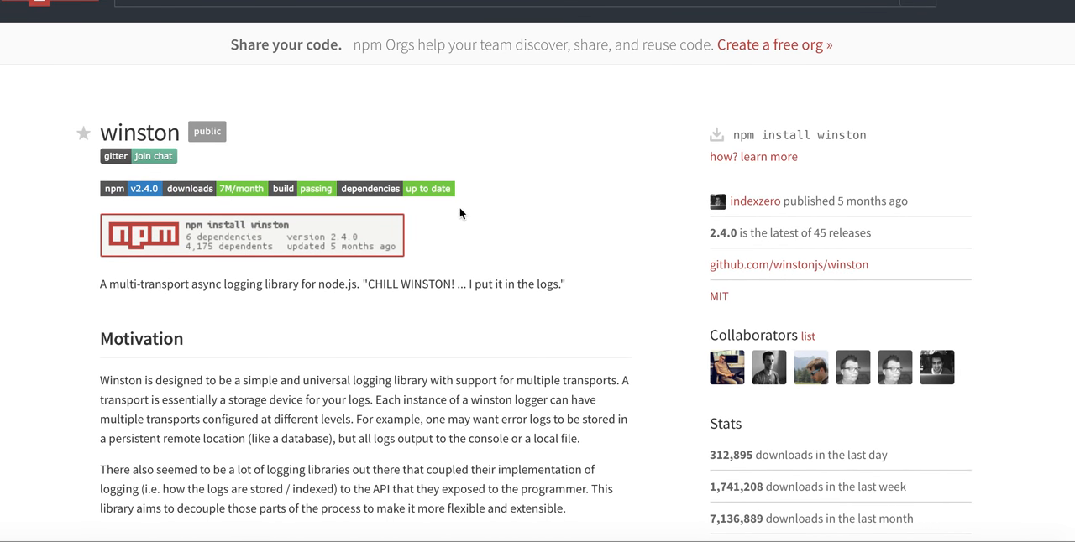
Scroll the winston package page near its summary, install command and download stats.
scroll(down, 3)
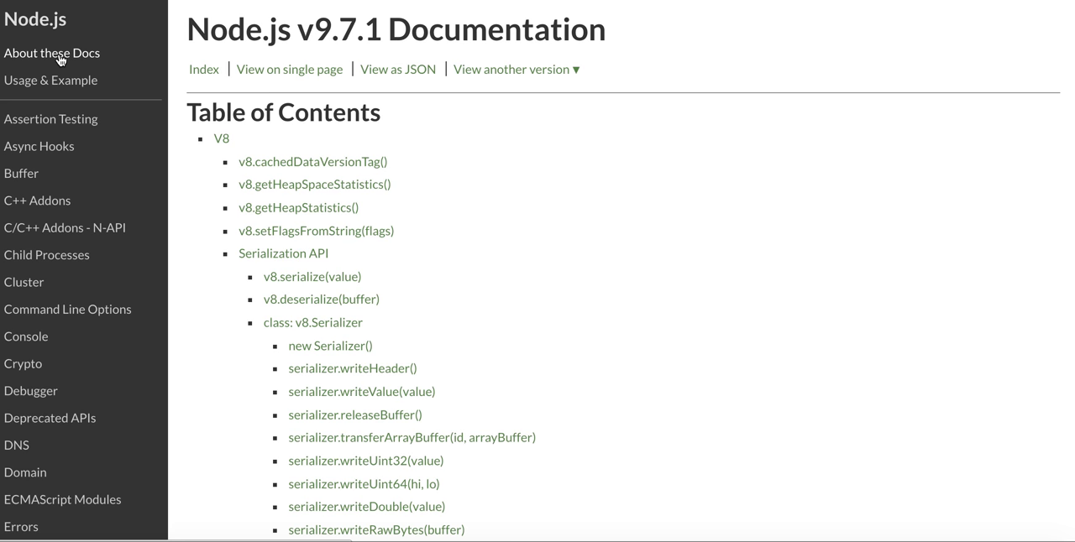
Open 'About these Docs' and read down past Contributing to the Stability Index.
click(51, 54)
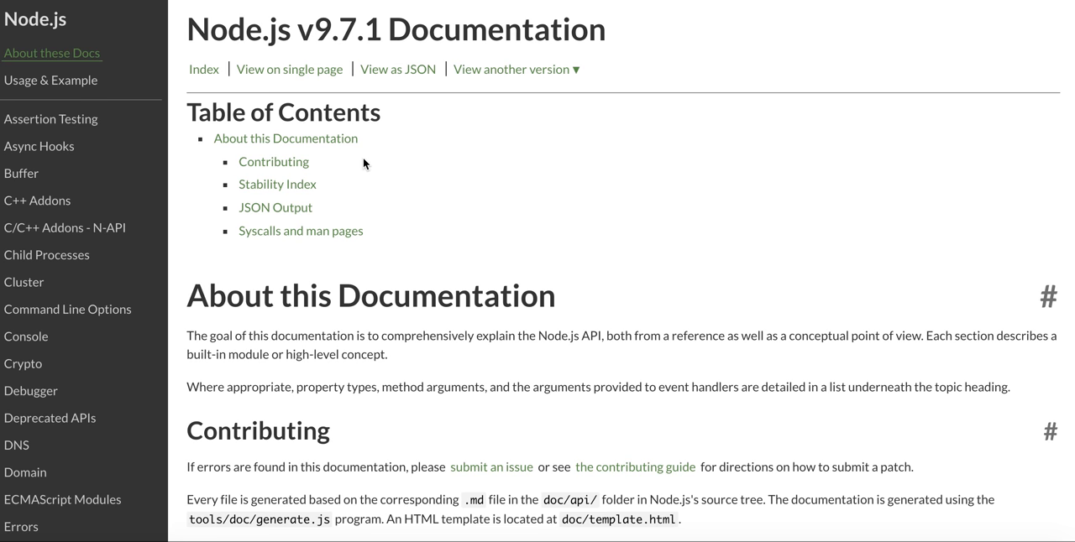
mouse_move(447, 185)
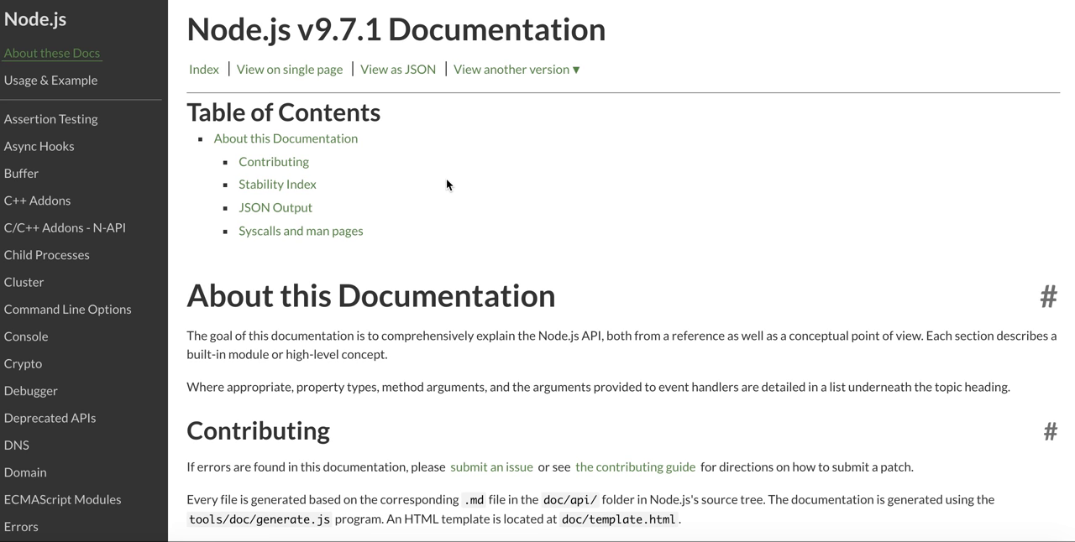
scroll(down, 3)
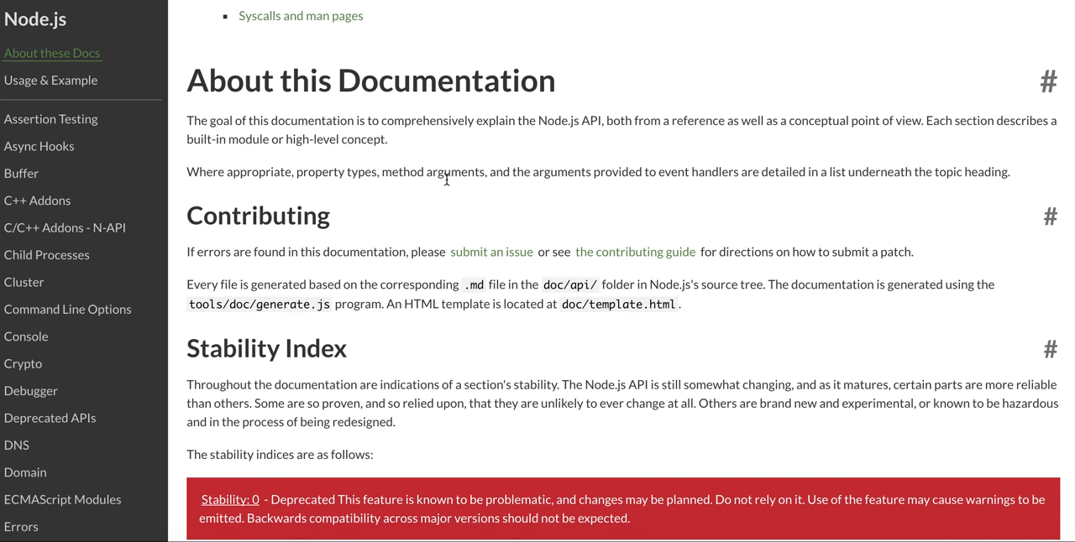